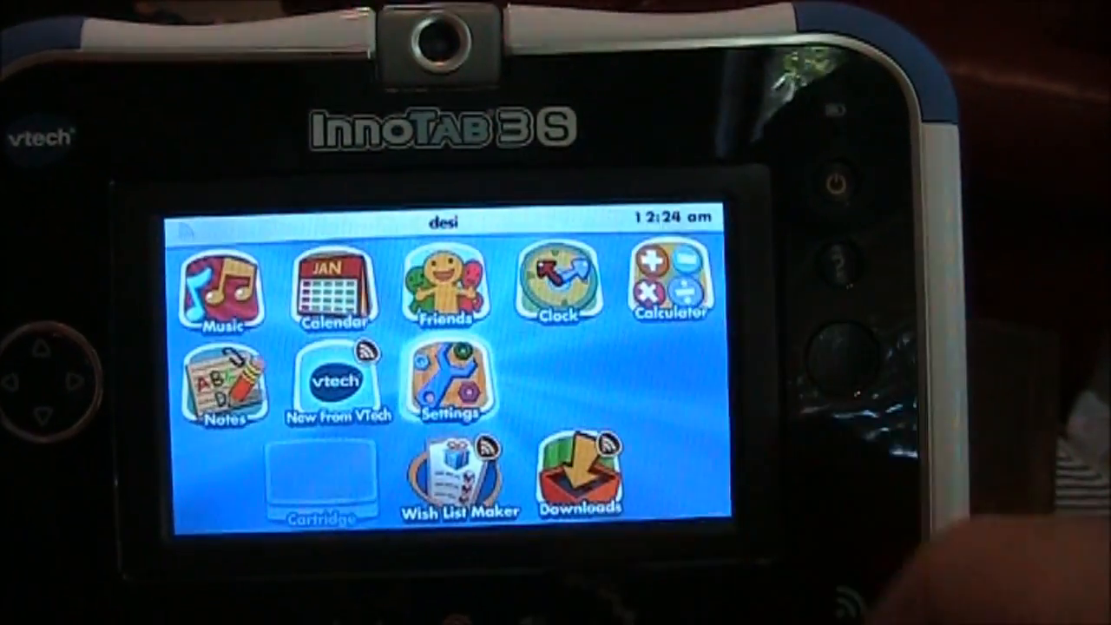
- Tap the Settings icon on the home screen to show Set Wallpaper, Photo Size, Parent Settings and About
{"action": "left_click", "coordinate": [446, 382]}
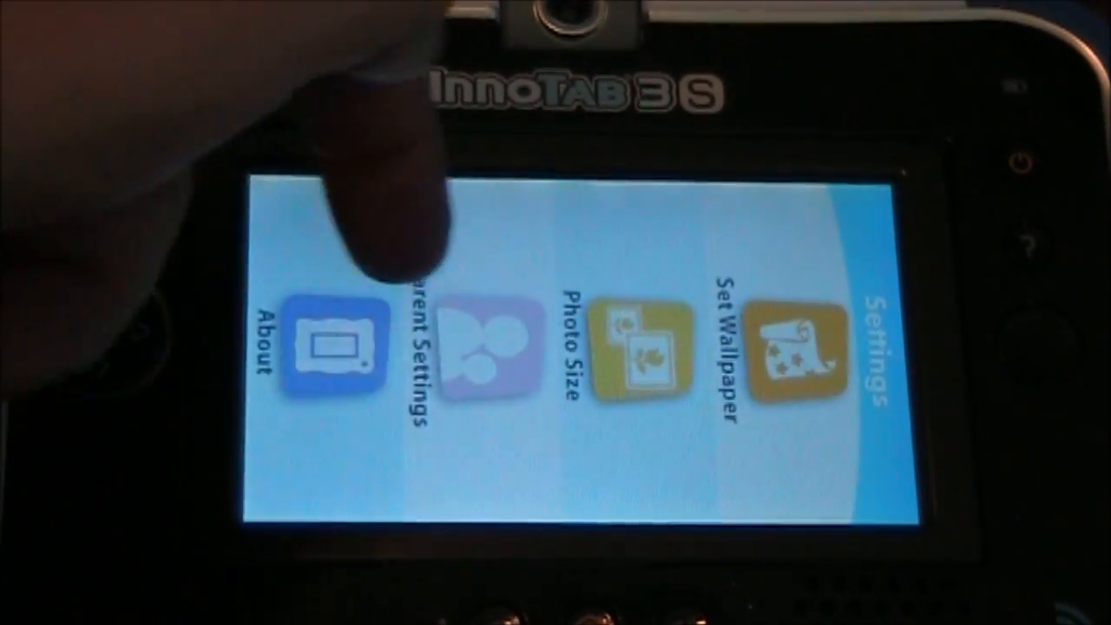